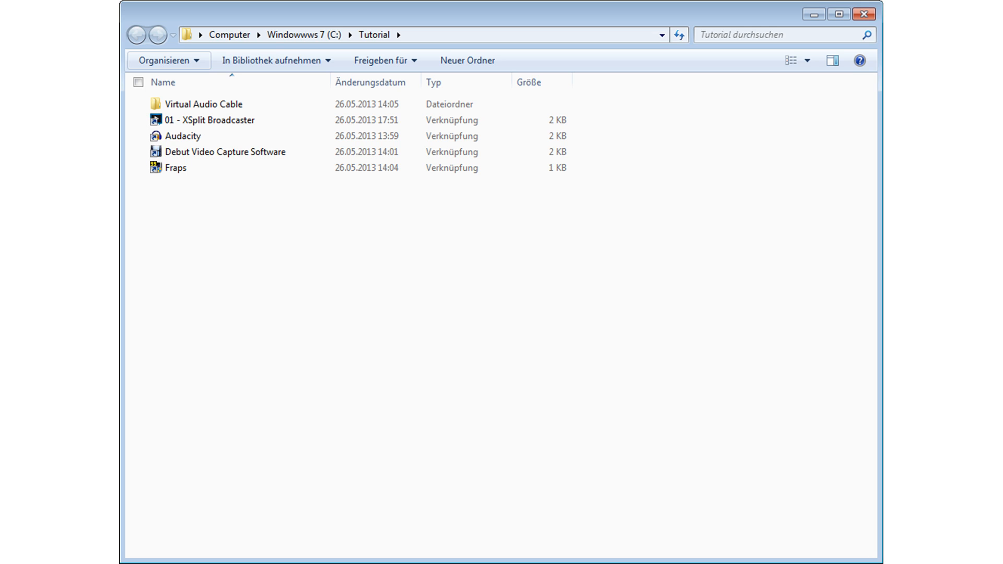
Bring up the XSplit license purchase page from the Tutorial folder.
{"action": "double_click", "coordinate": [209, 119]}
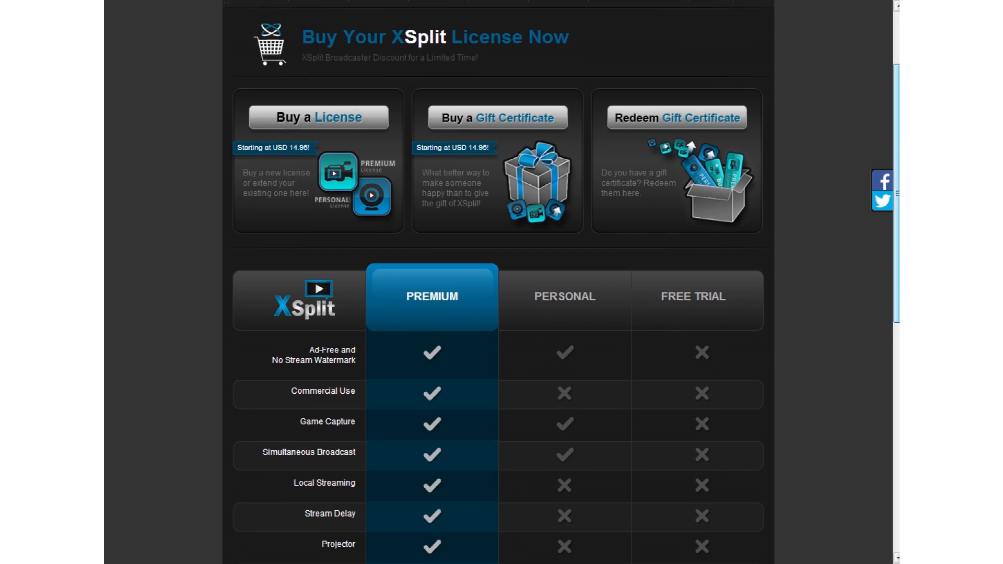
Review the Premium, Personal and Free Trial feature comparison and the Premium 3-month checkout.
{"action": "scroll", "scroll_direction": "down", "scroll_amount": 3}
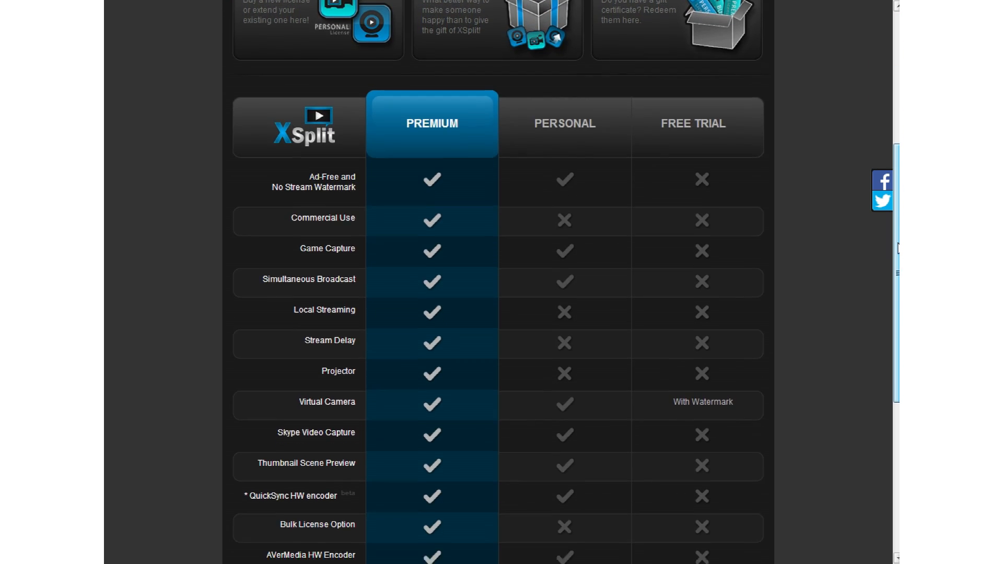
{"action": "scroll", "scroll_direction": "down", "scroll_amount": 3}
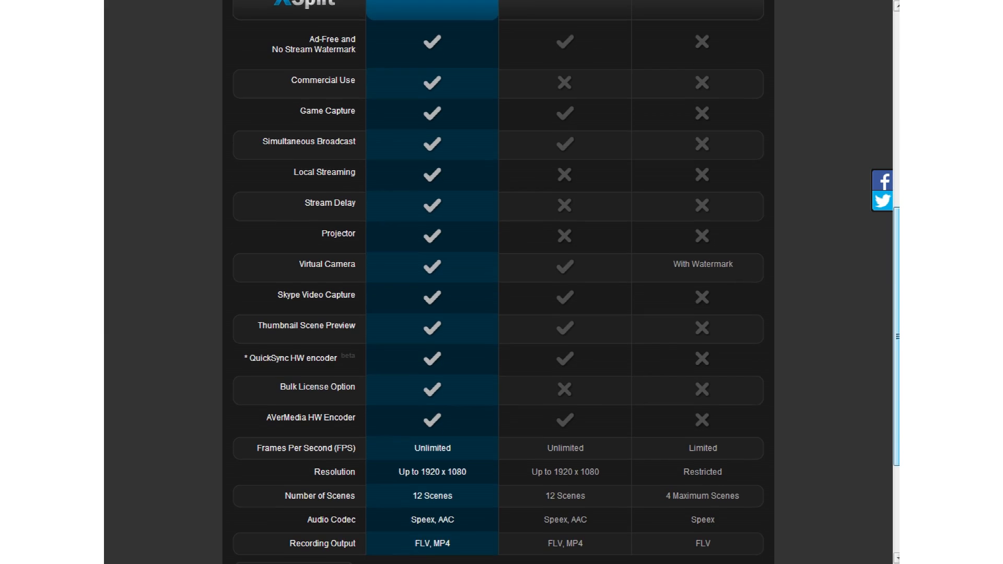
{"action": "scroll", "scroll_direction": "down", "scroll_amount": 3}
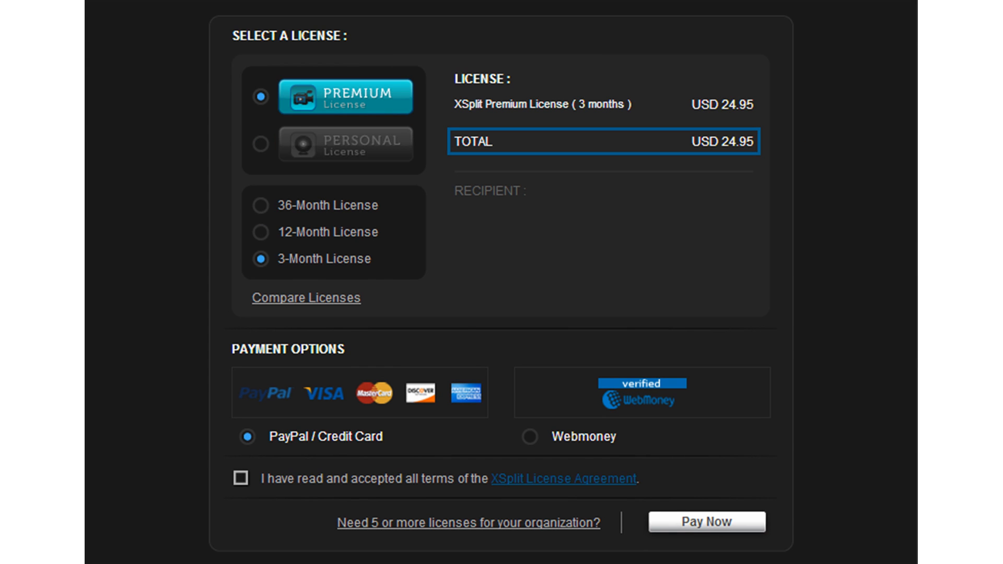
{"action": "left_click", "coordinate": [260, 232]}
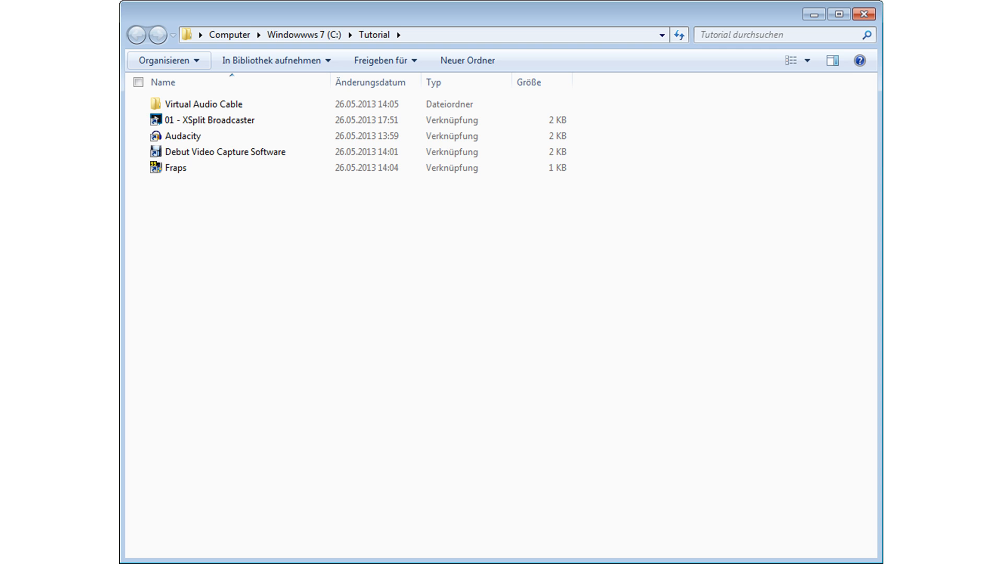
Reach the Windows Sound Playback tab listing the Line 1 and Line 2 Virtual Audio Cable devices.
{"action": "double_click", "coordinate": [202, 104]}
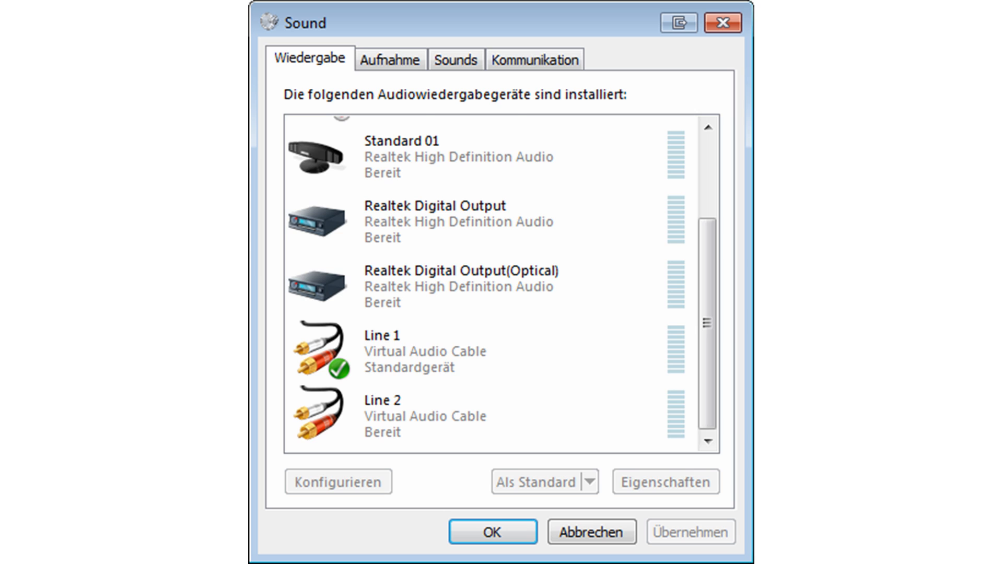
Keep Line 1 (Virtual Audio Cable) as default playback and dismiss the Sound dialog with OK.
{"action": "left_click", "coordinate": [534, 59]}
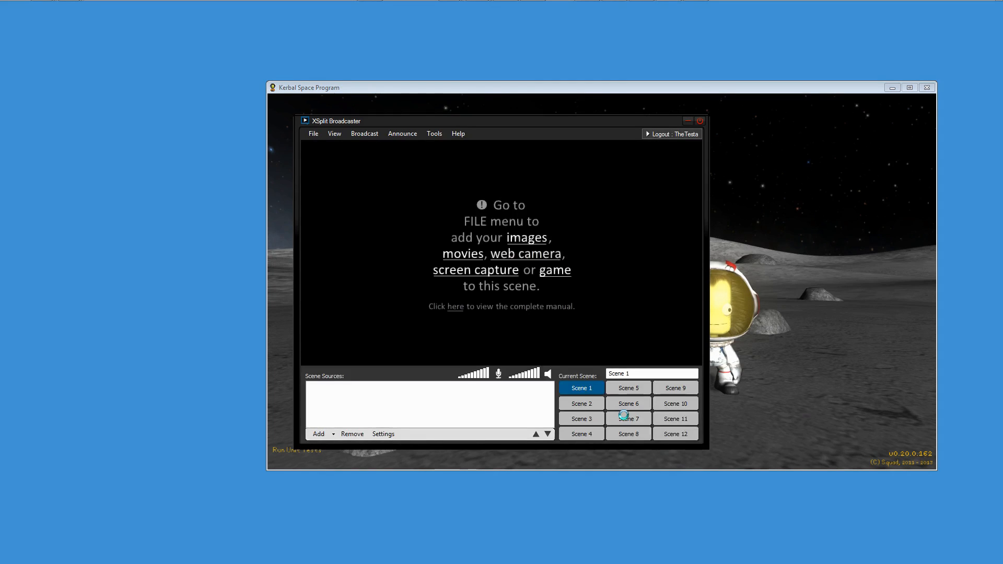
{"action": "mouse_move", "coordinate": [348, 426]}
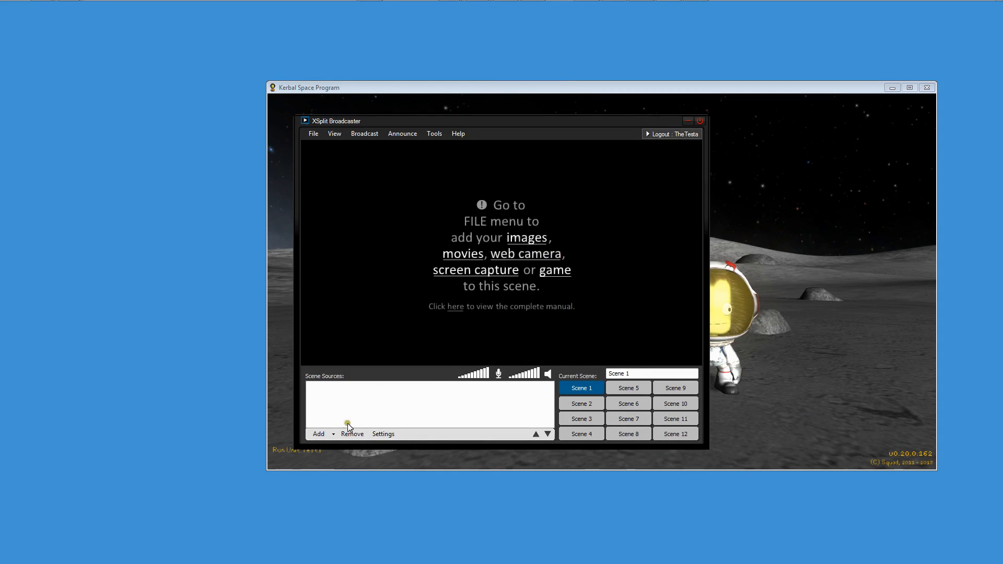
Add the Kerbal Space Program window as a Screen Capture source in Scene 1, then go to Google+.
{"action": "left_click", "coordinate": [319, 433]}
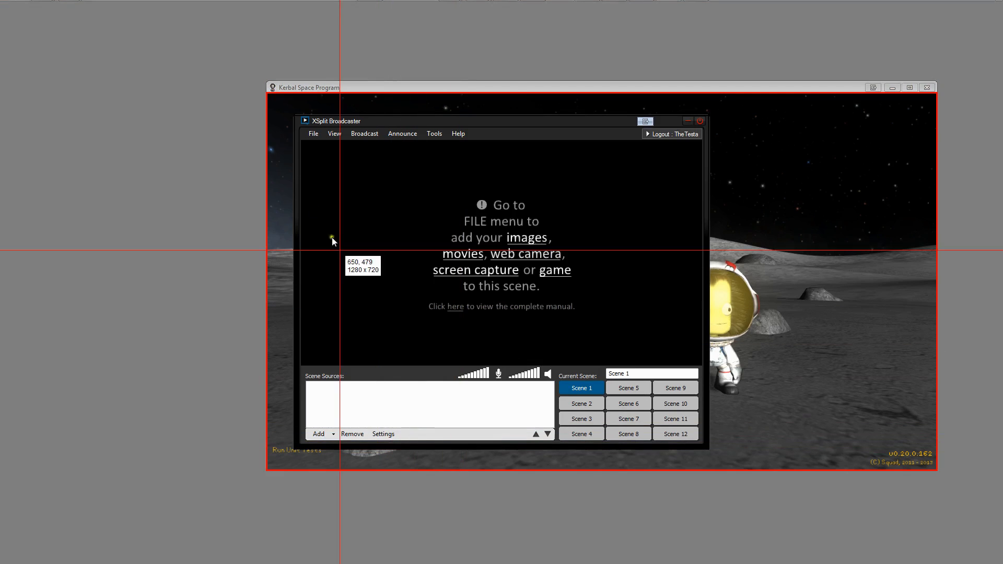
{"action": "left_click", "coordinate": [319, 434]}
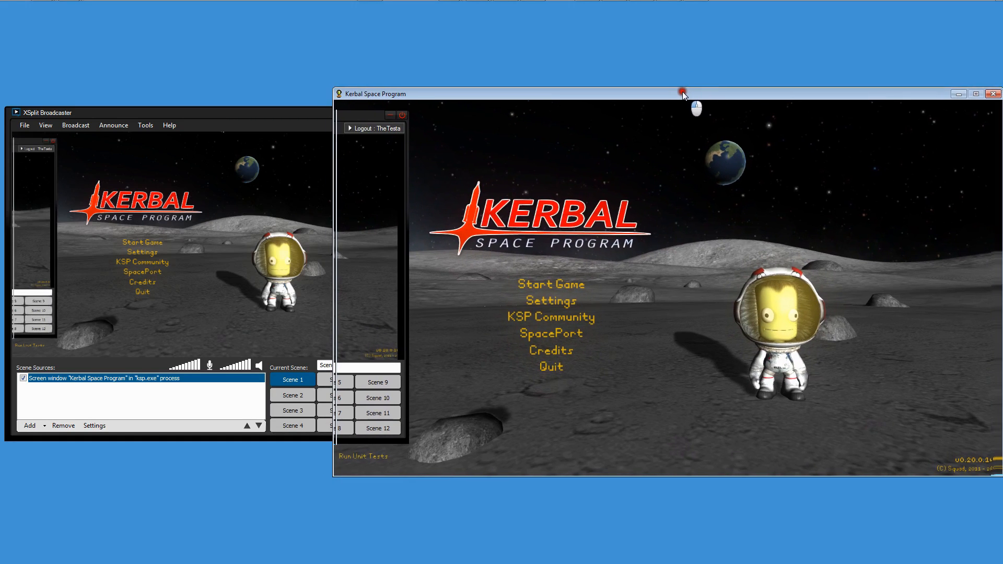
{"action": "left_click", "coordinate": [249, 118]}
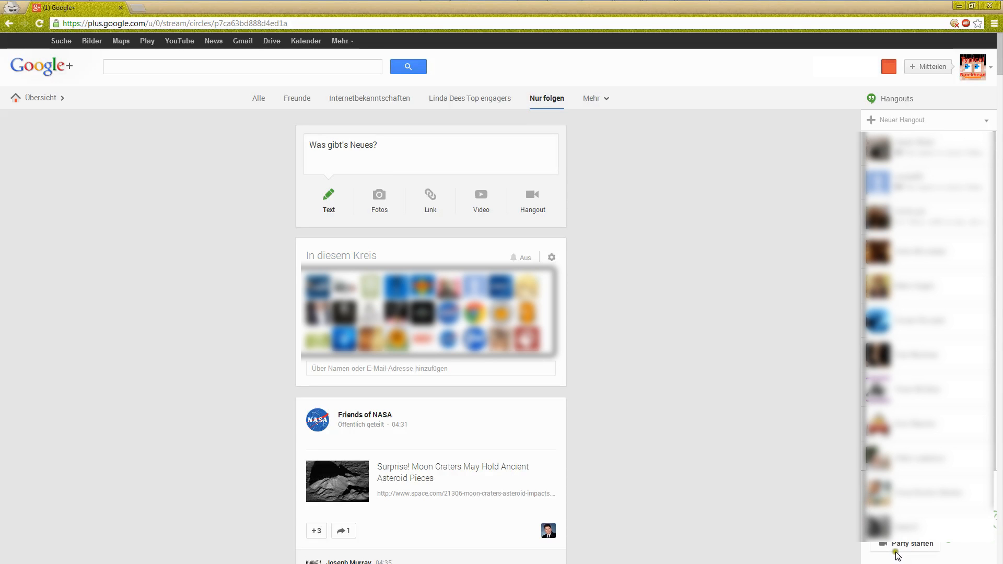
Start a new video hangout via 'Party starten' in the Hangouts sidebar.
{"action": "left_click", "coordinate": [905, 543]}
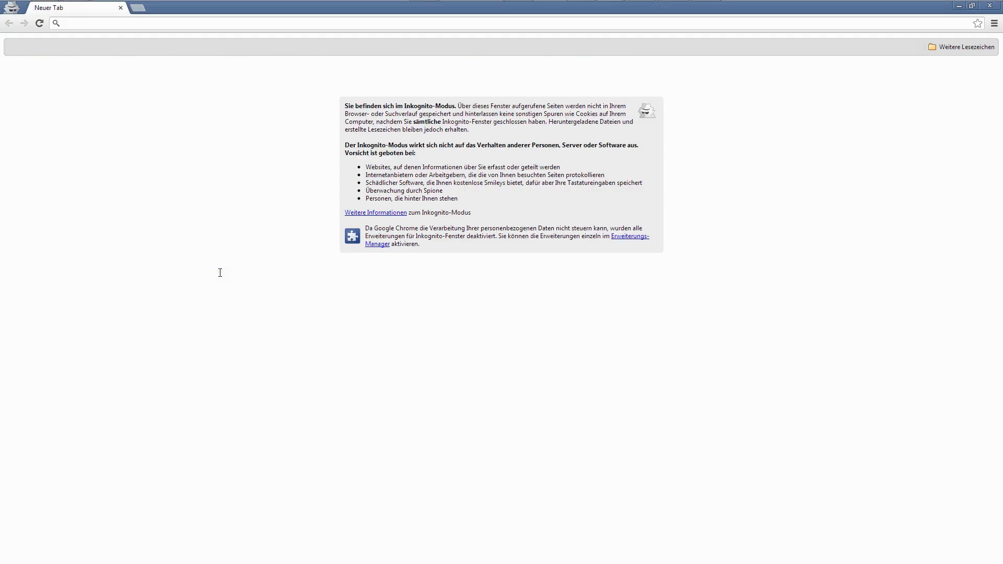
{"action": "mouse_move", "coordinate": [141, 31]}
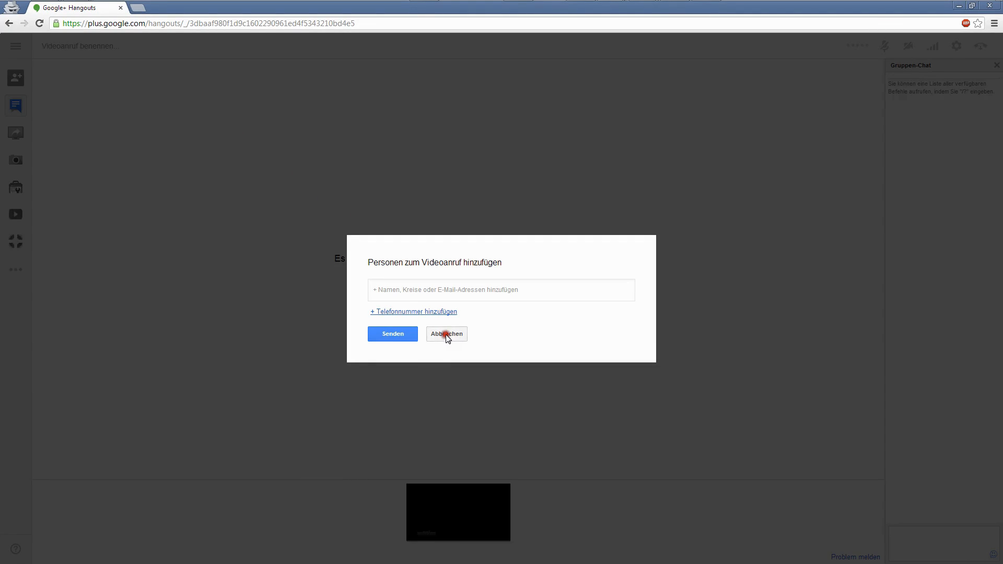
Dismiss the invite dialog with Abbrechen and bring up the call's camera and audio settings.
{"action": "left_click", "coordinate": [446, 335]}
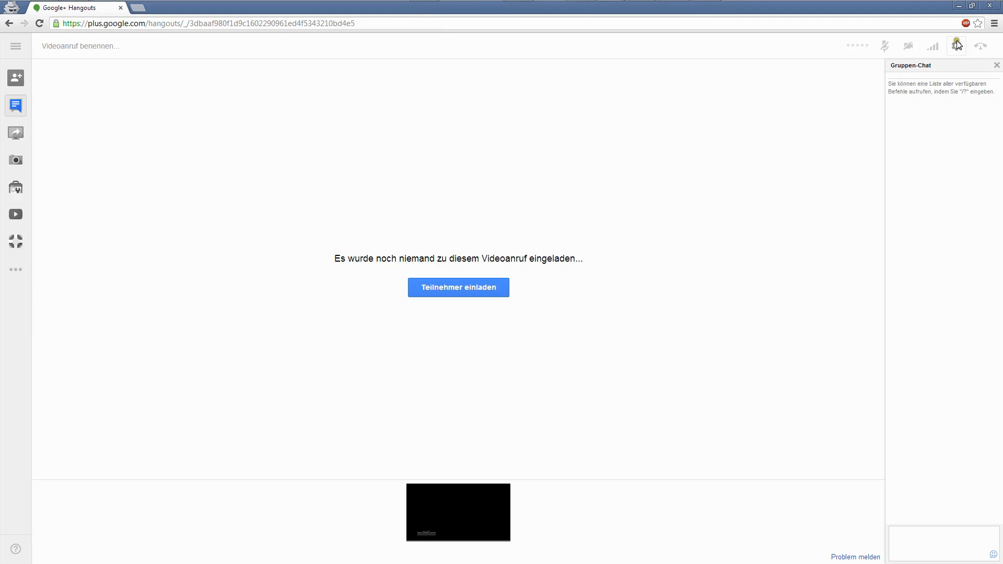
{"action": "left_click", "coordinate": [956, 45]}
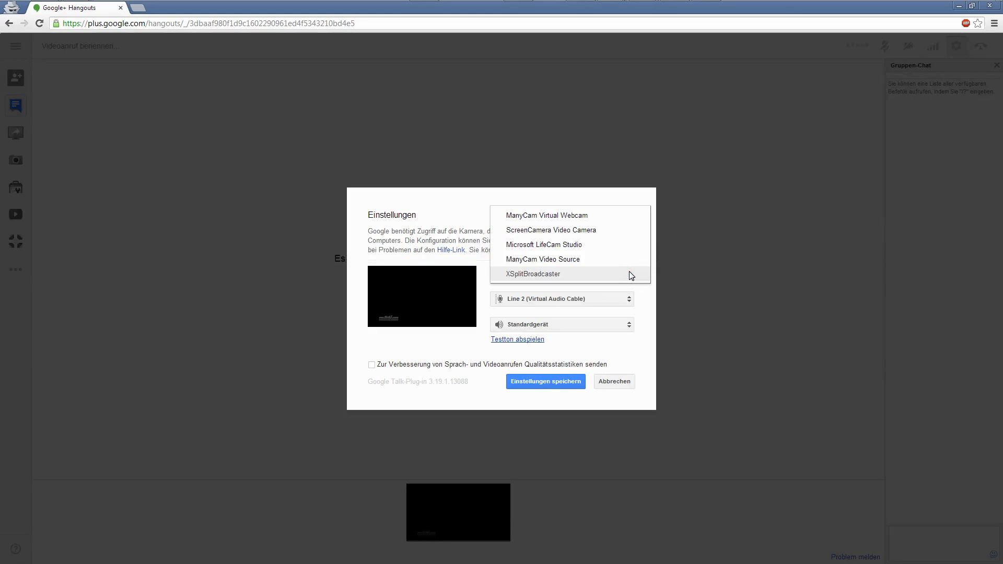
Save Hangouts devices: XSplitBroadcaster camera, Line 2 microphone, Standardgerät speakers.
{"action": "left_click", "coordinate": [531, 274]}
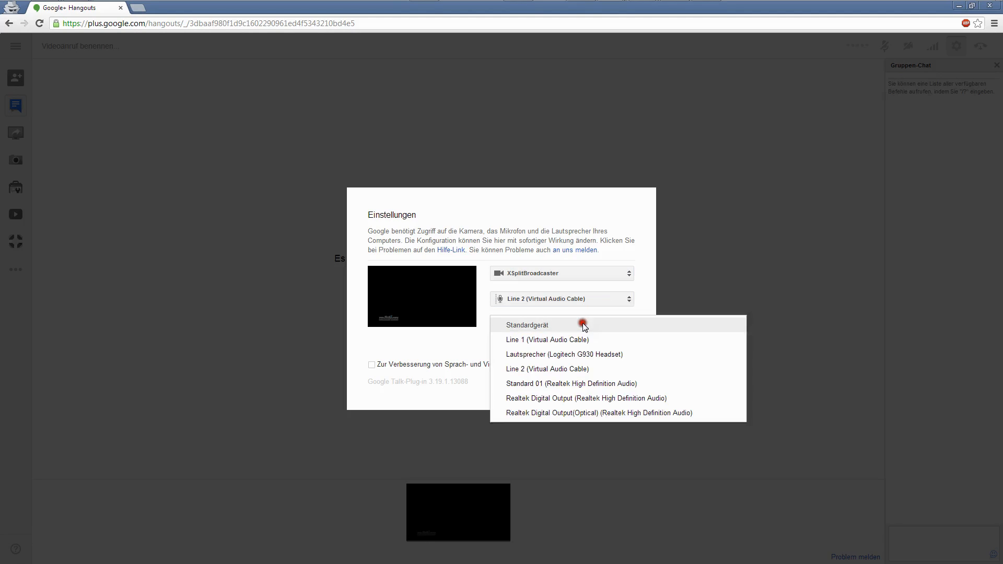
{"action": "left_click", "coordinate": [527, 324]}
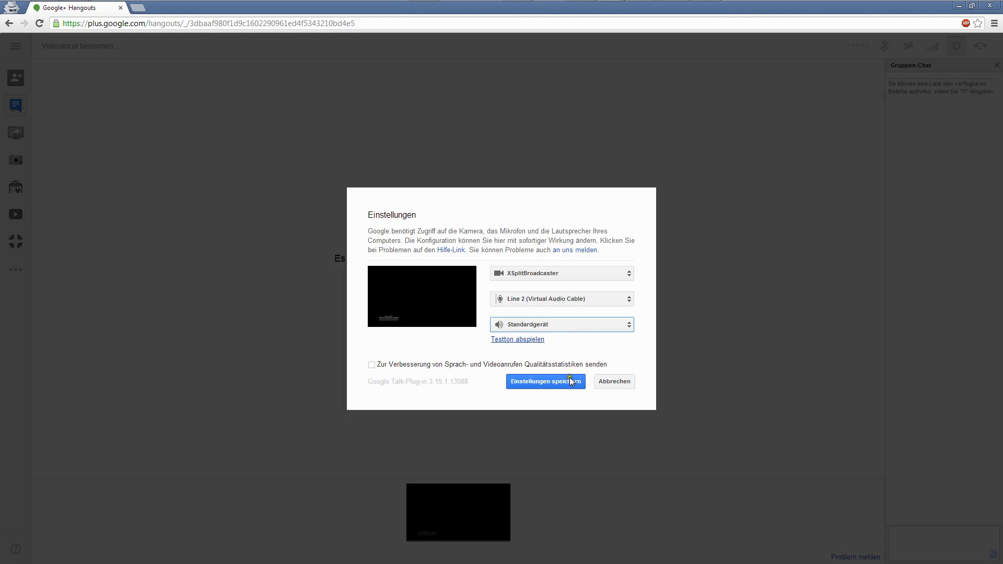
{"action": "mouse_move", "coordinate": [560, 386]}
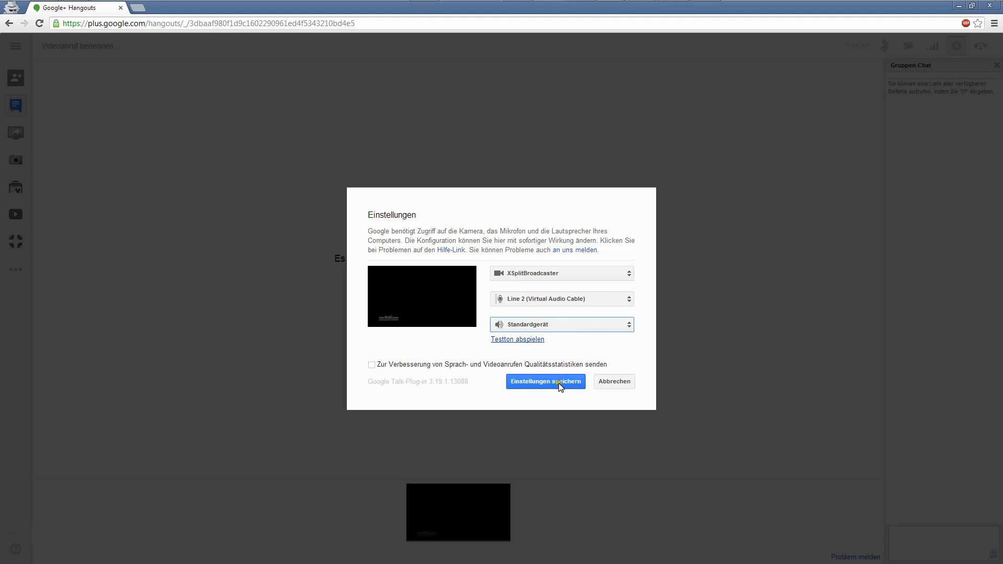
{"action": "left_click", "coordinate": [546, 382]}
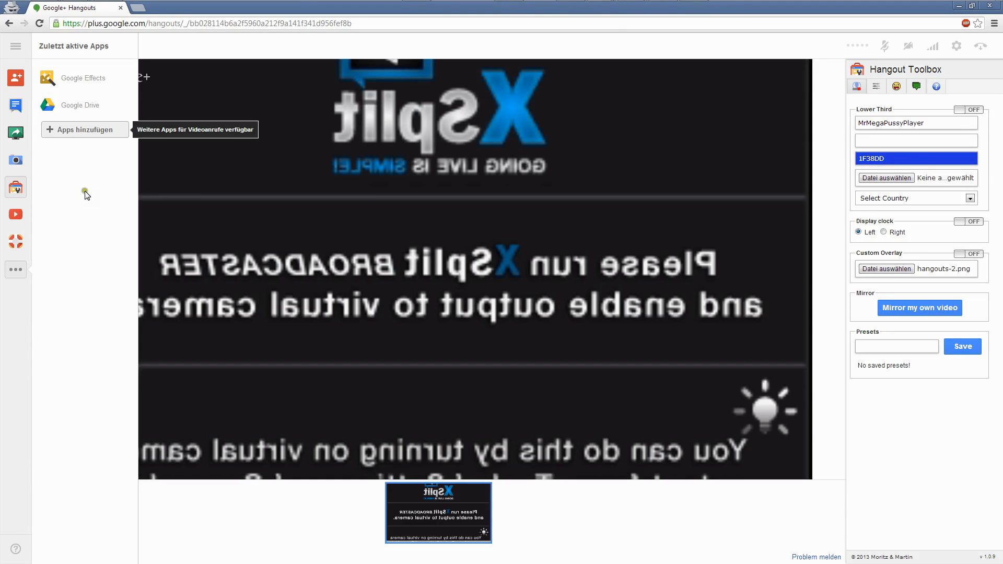
In Hangout Toolbox, enable 'Mirror my own video' so the XSplit feed is not reversed.
{"action": "left_click", "coordinate": [80, 130]}
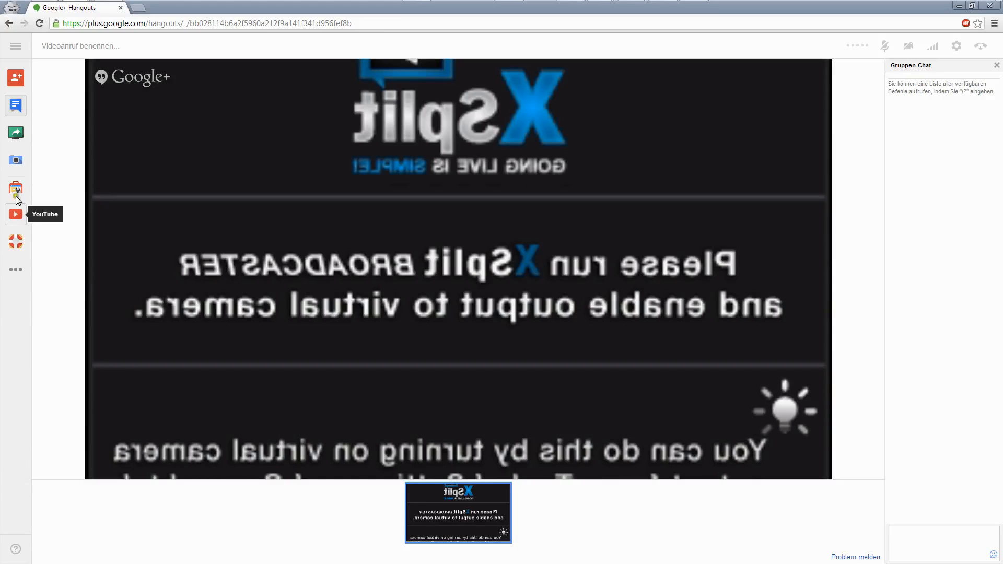
{"action": "left_click", "coordinate": [15, 188]}
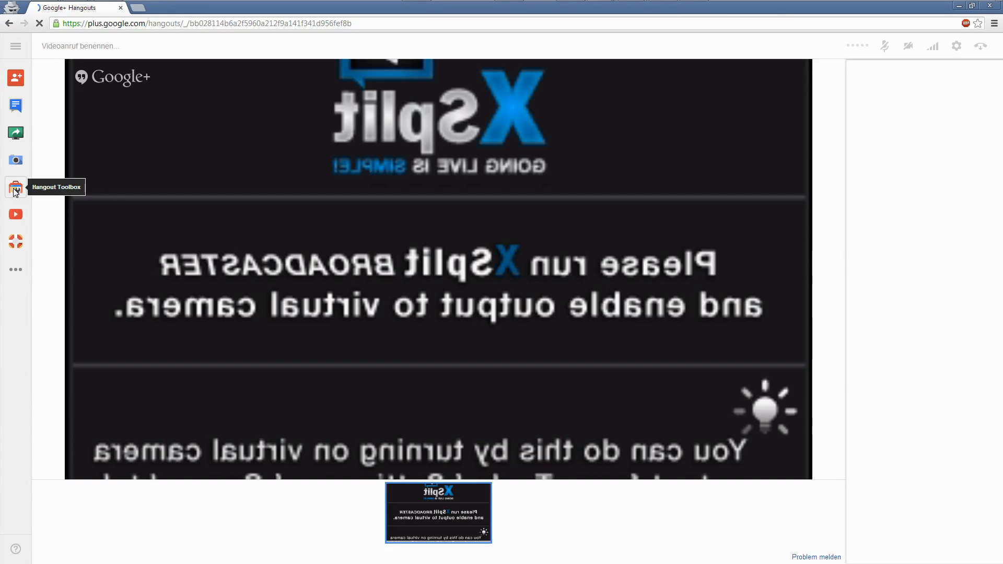
{"action": "left_click", "coordinate": [15, 187]}
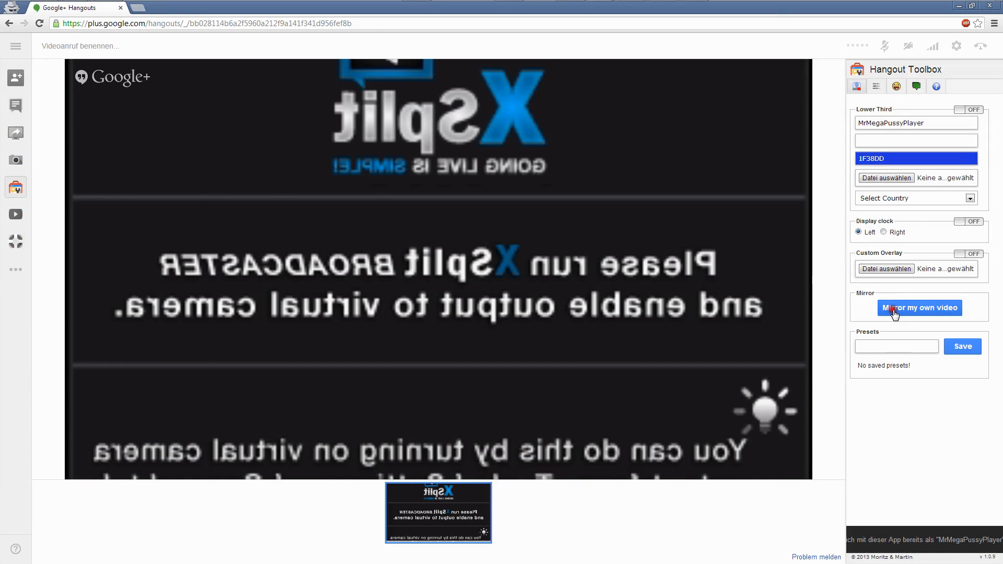
{"action": "left_click", "coordinate": [919, 307]}
{"action": "type", "text": "Embarrasing grammar eroor"}
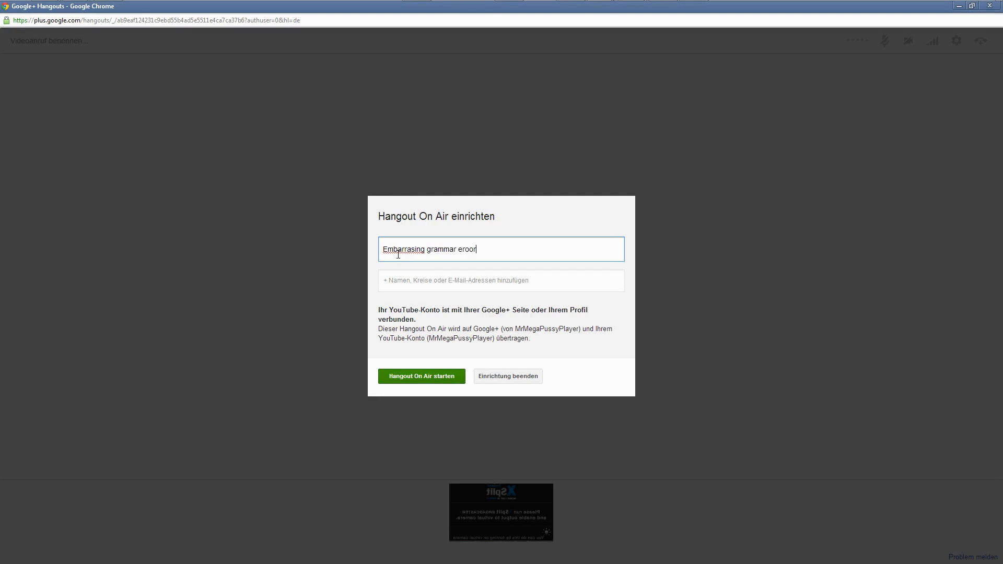
Correct the Hangout On Air title spelling to 'Embarrassing grammar error' via spell-check suggestions.
{"action": "right_click", "coordinate": [404, 248]}
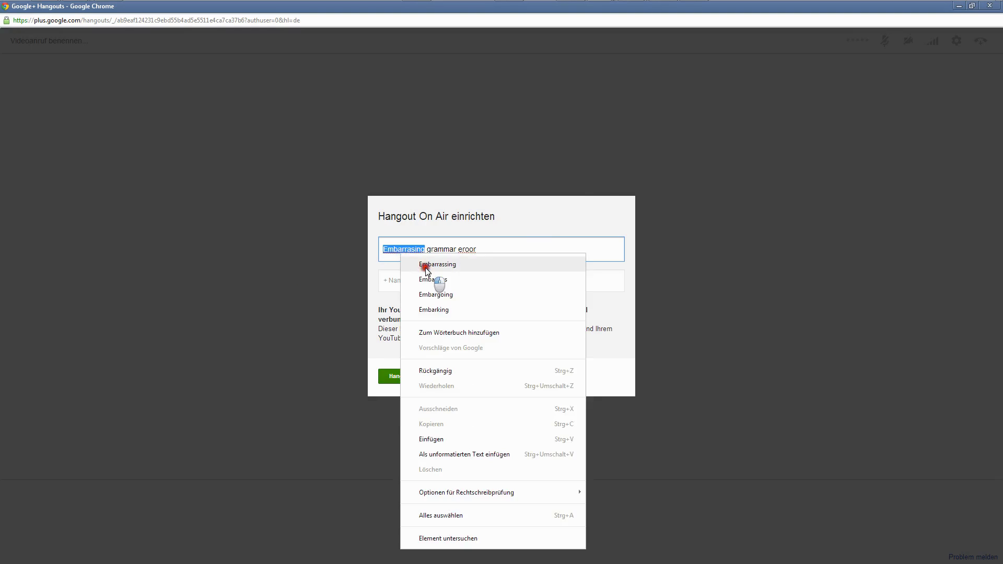
{"action": "left_click", "coordinate": [437, 265]}
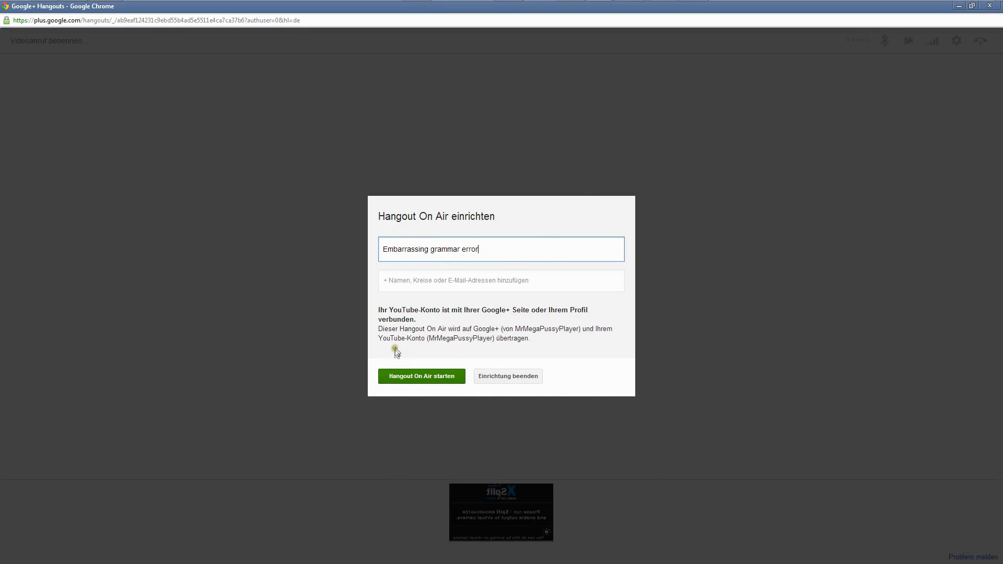
Change the Hangouts call's Sprachwiedergabe audio mode to Studio and save the settings.
{"action": "left_click", "coordinate": [421, 376]}
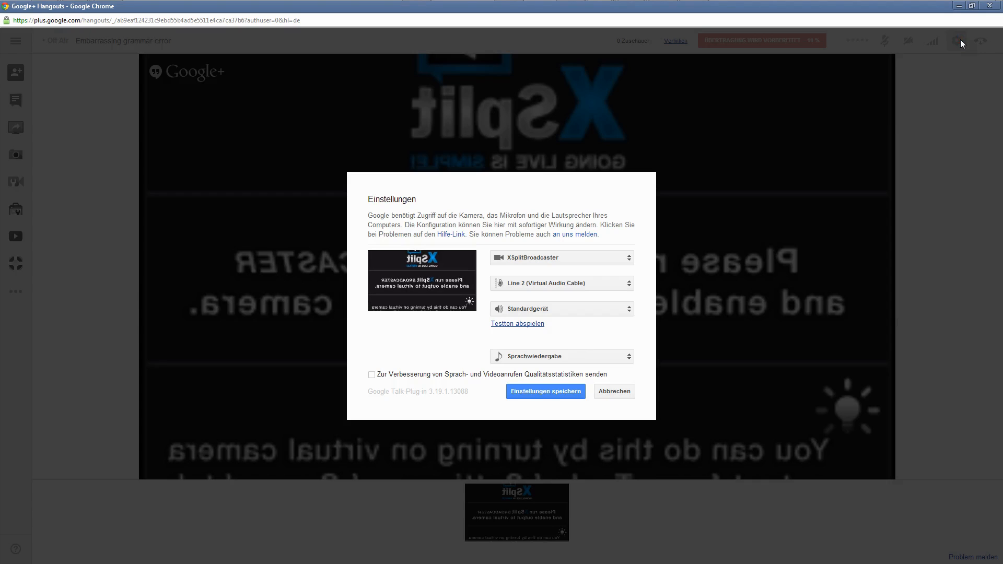
{"action": "left_click", "coordinate": [561, 356]}
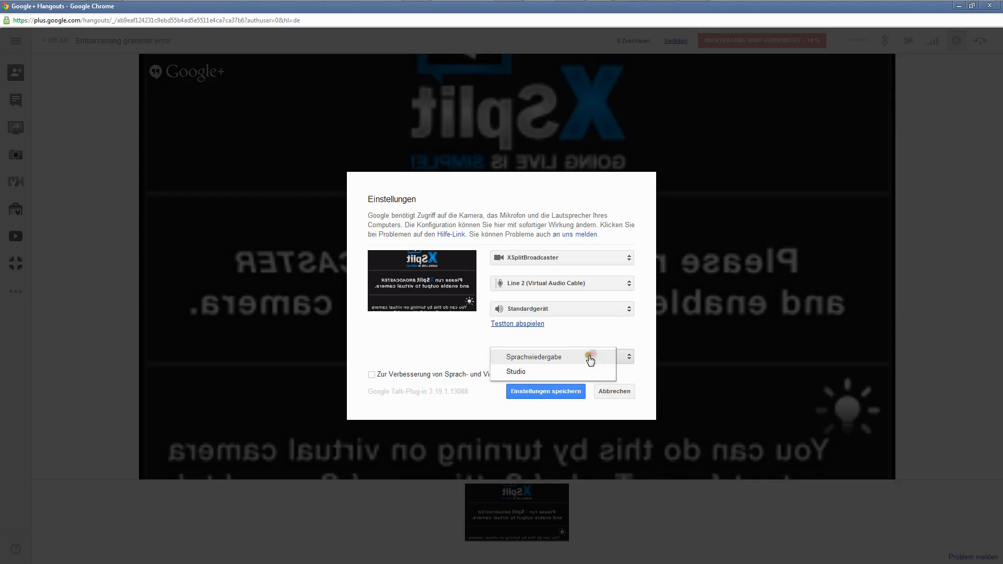
{"action": "left_click", "coordinate": [515, 372]}
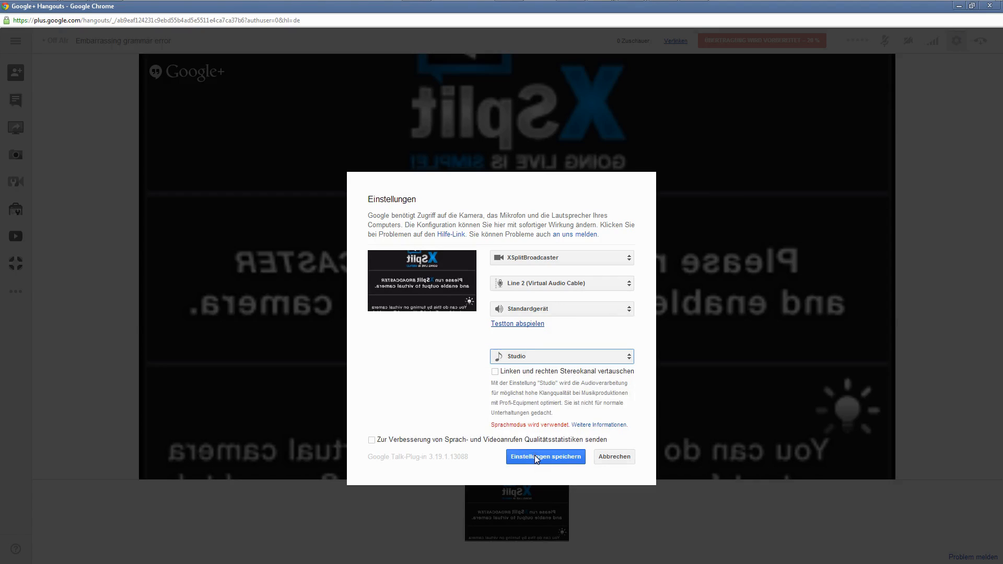
{"action": "left_click", "coordinate": [544, 456]}
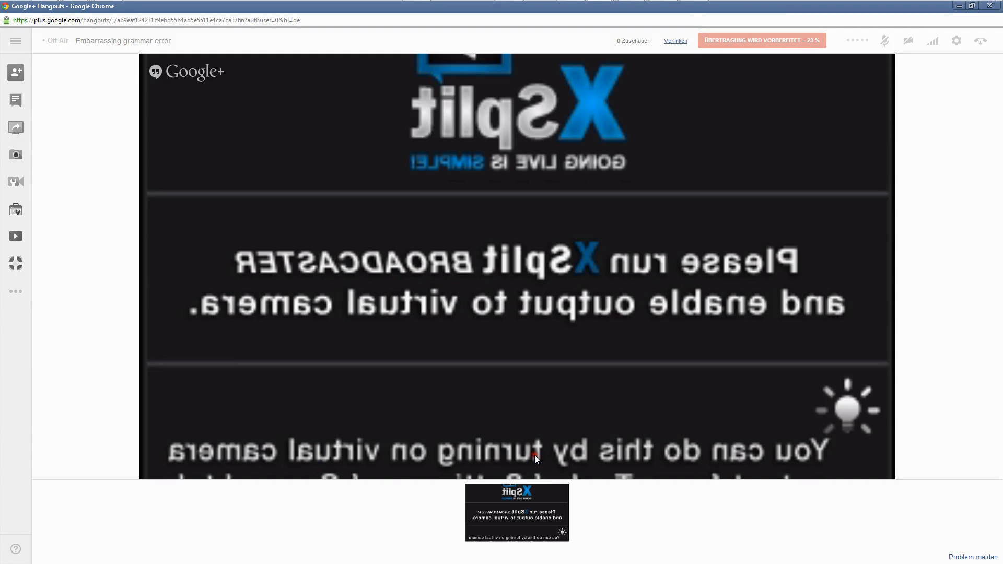
{"action": "mouse_move", "coordinate": [490, 417]}
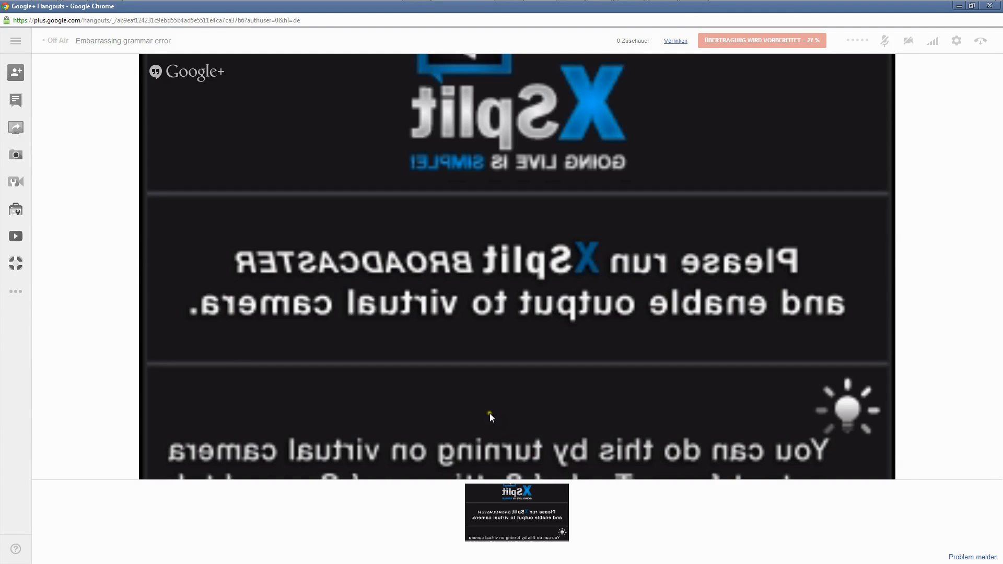
{"action": "mouse_move", "coordinate": [15, 209]}
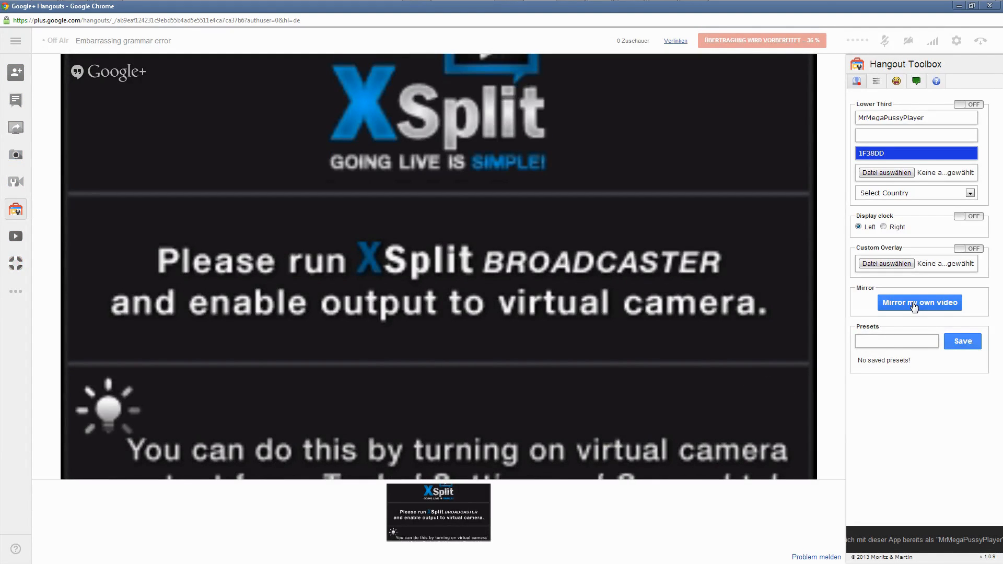
{"action": "mouse_move", "coordinate": [850, 454]}
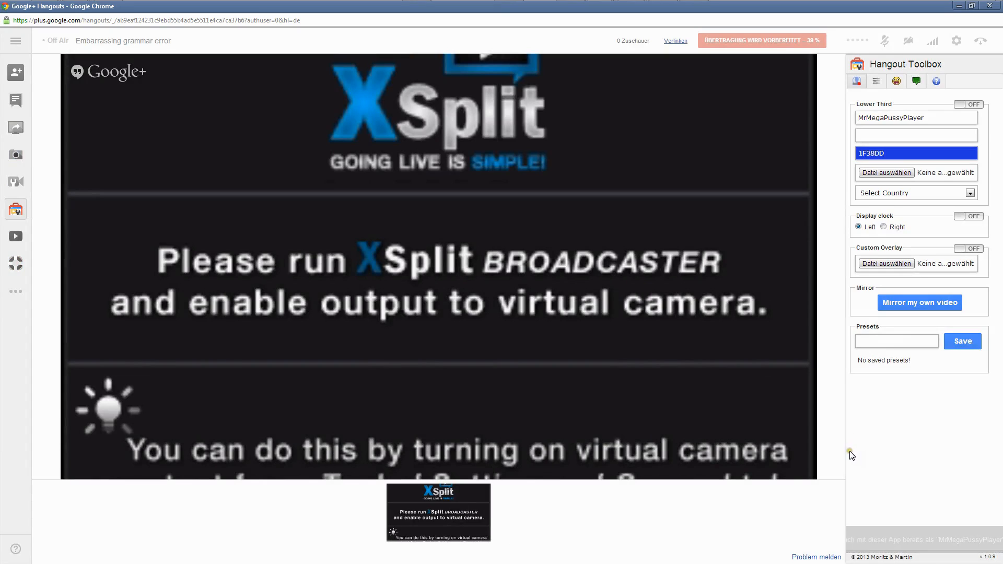
Show the recently active apps and browse the featured-apps gallery for the call.
{"action": "left_click", "coordinate": [919, 303]}
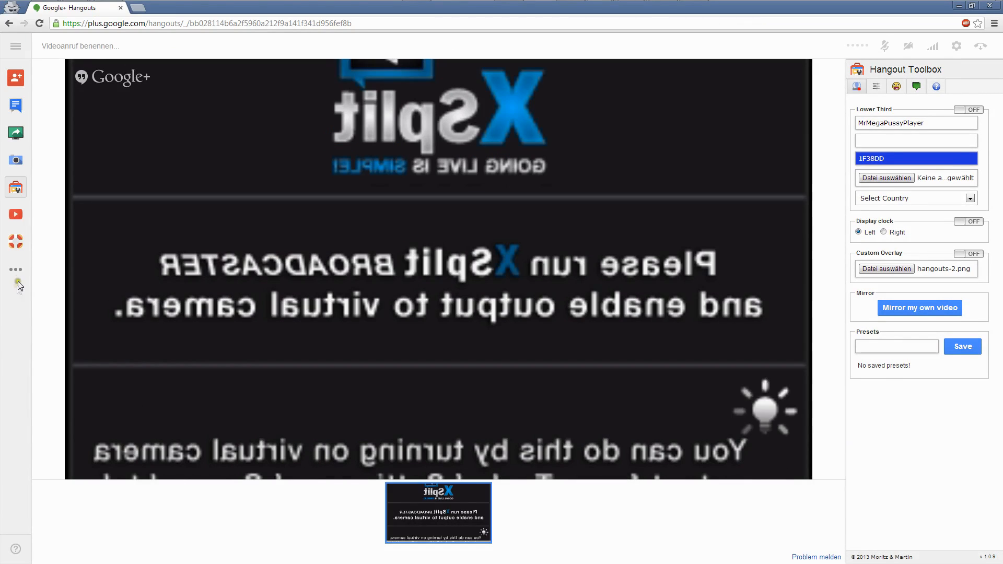
{"action": "left_click", "coordinate": [15, 269]}
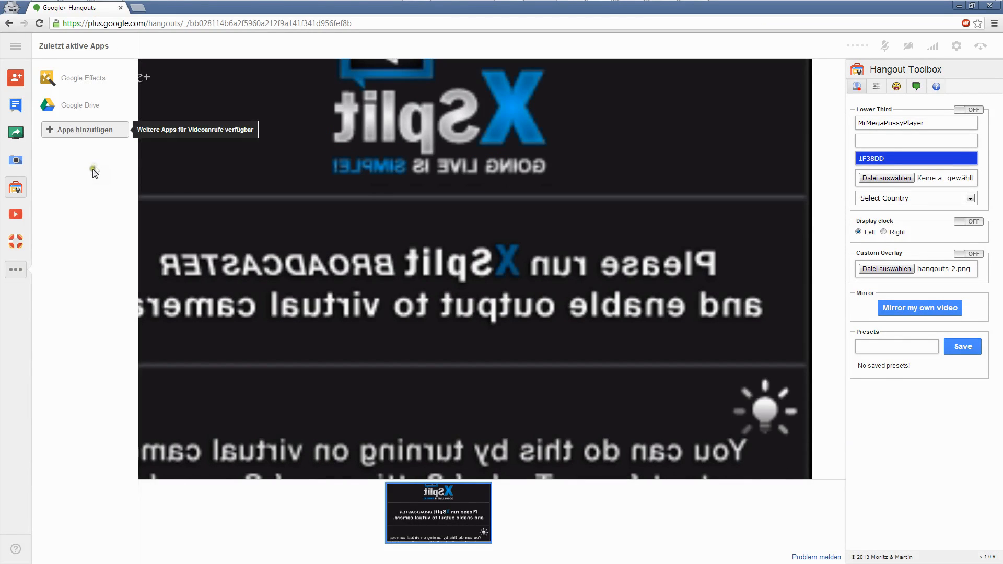
{"action": "mouse_move", "coordinate": [103, 139]}
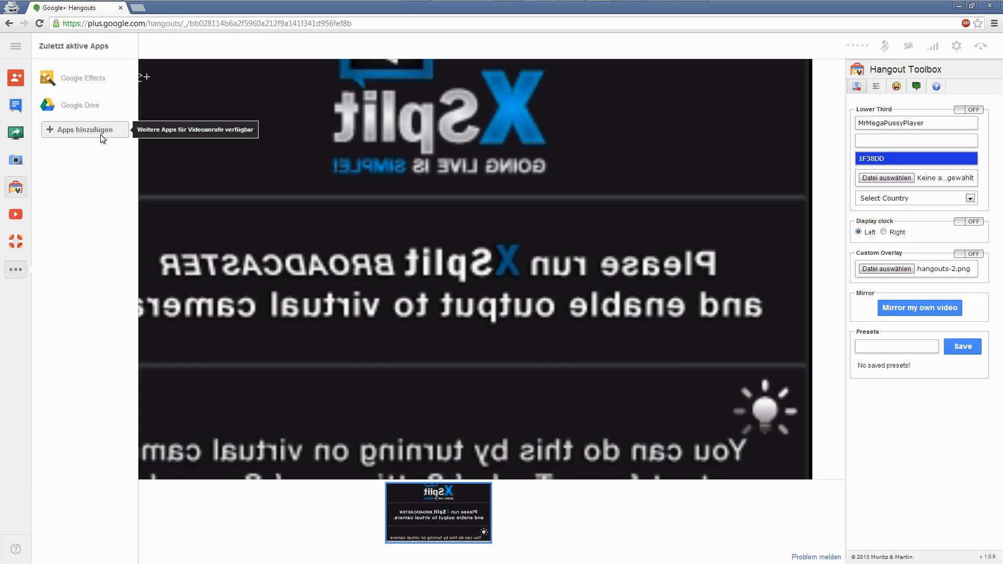
{"action": "left_click", "coordinate": [84, 129]}
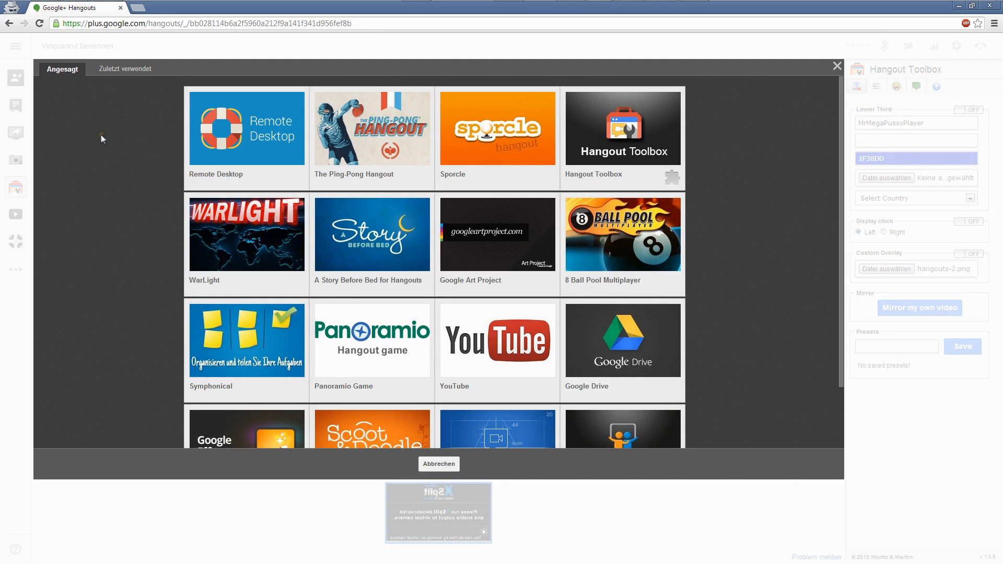
{"action": "mouse_move", "coordinate": [668, 166]}
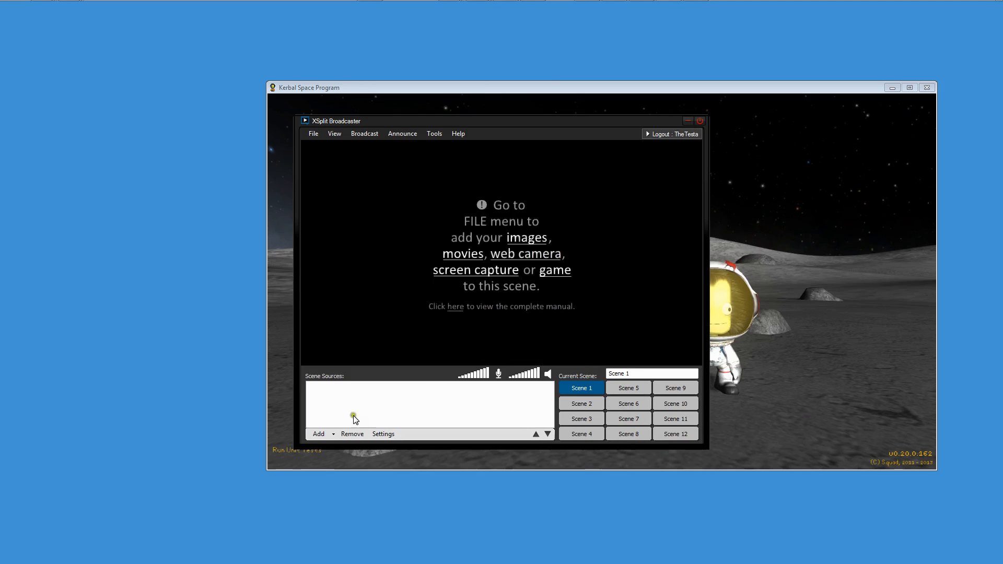
Capture the Kerbal Space Program window and enlarge it to fill Scene 1.
{"action": "left_click", "coordinate": [318, 434]}
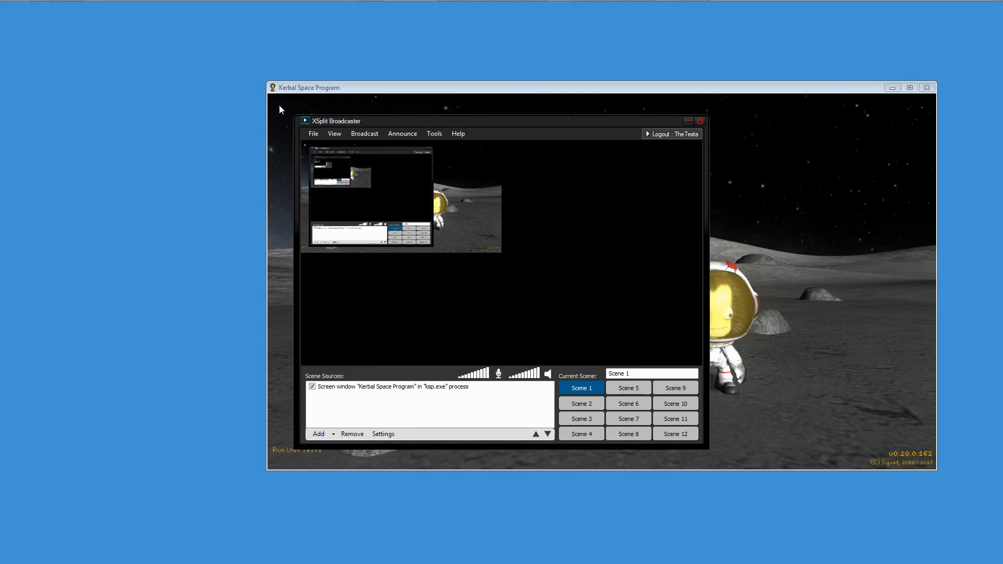
{"action": "left_click_drag", "start_coordinate": [338, 121], "coordinate": [60, 110]}
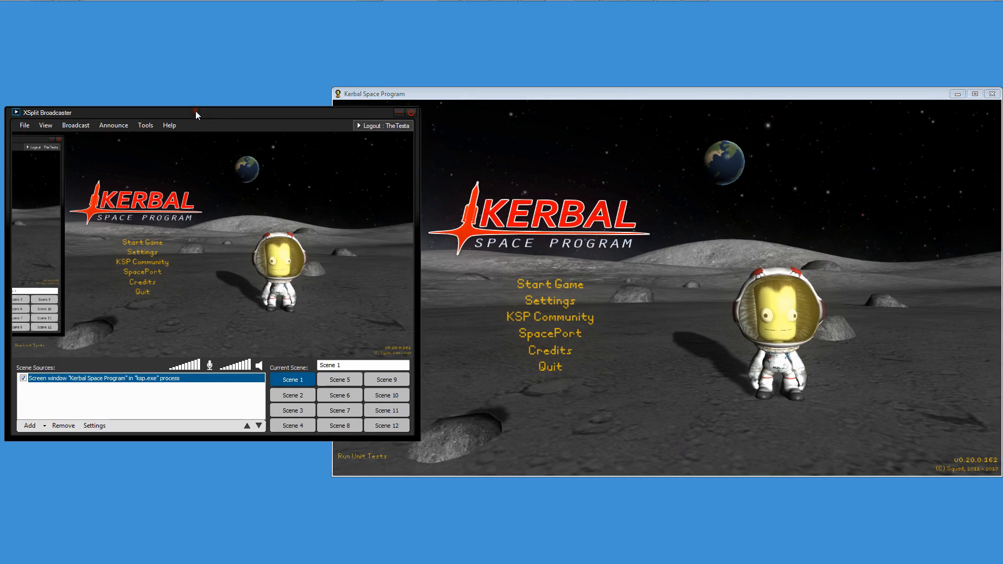
Add the Microsoft LifeCam Studio webcam source and set its colour format to RGB 24.
{"action": "left_click", "coordinate": [29, 425]}
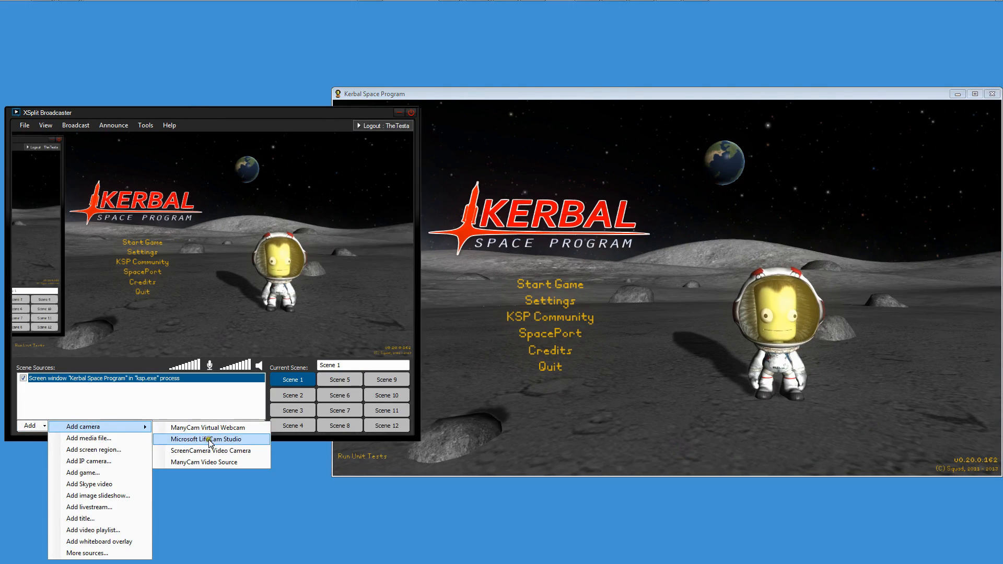
{"action": "left_click", "coordinate": [202, 438]}
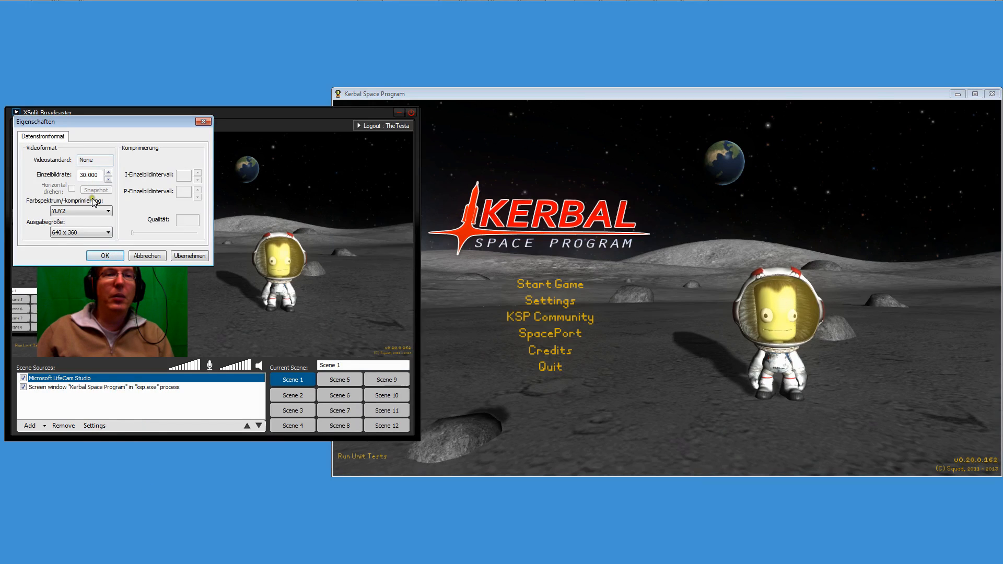
{"action": "left_click", "coordinate": [107, 211]}
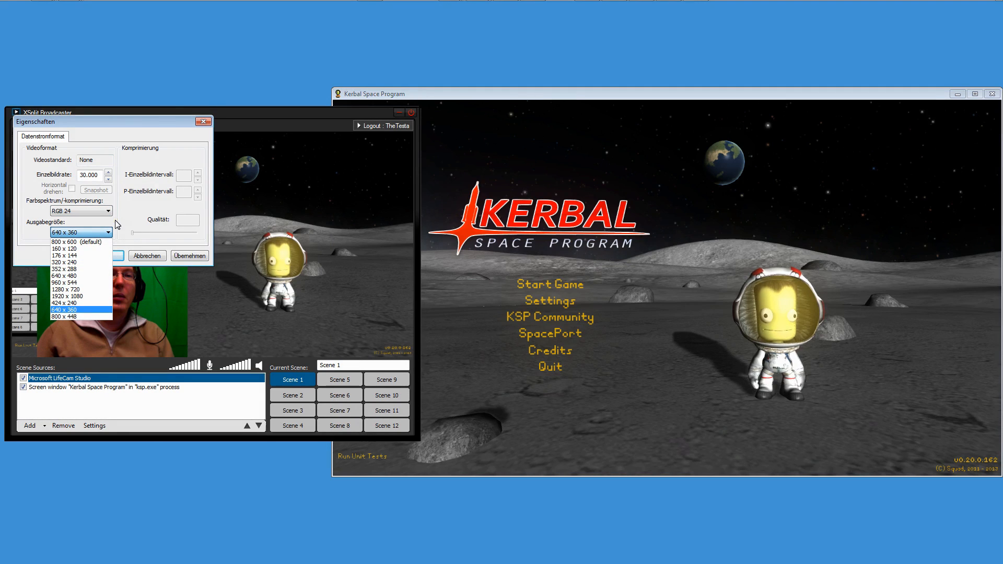
{"action": "mouse_move", "coordinate": [64, 255]}
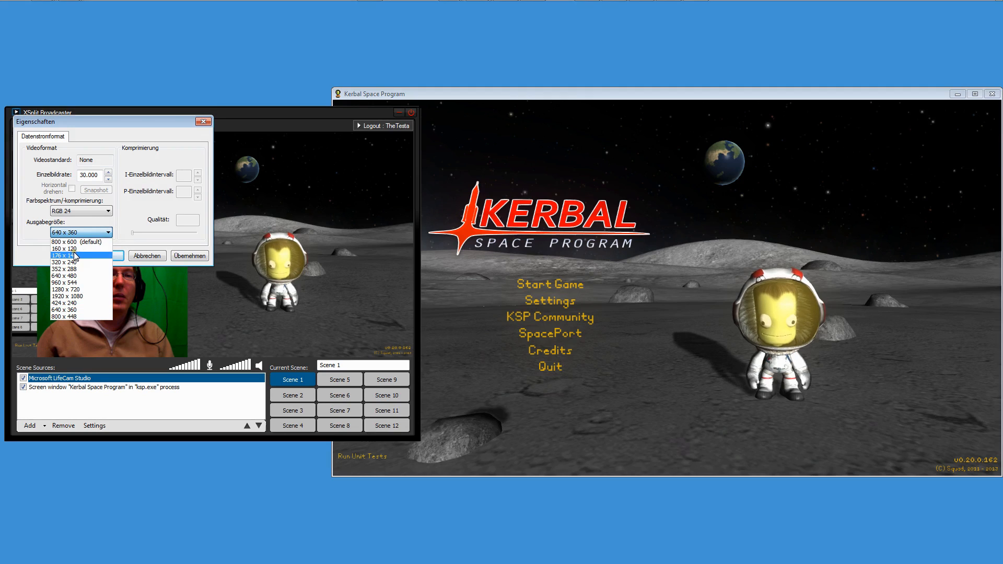
{"action": "mouse_move", "coordinate": [90, 309]}
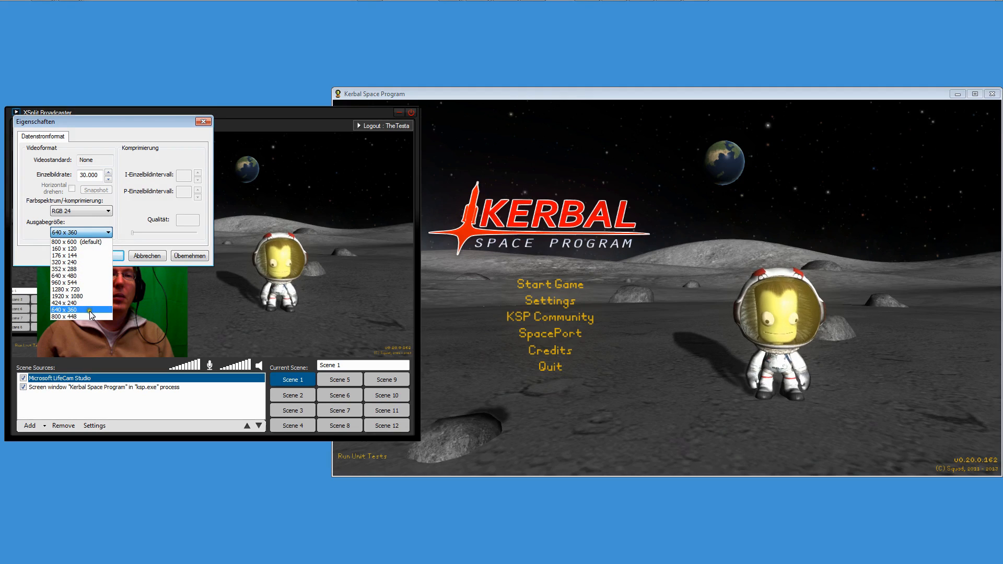
{"action": "mouse_move", "coordinate": [72, 303]}
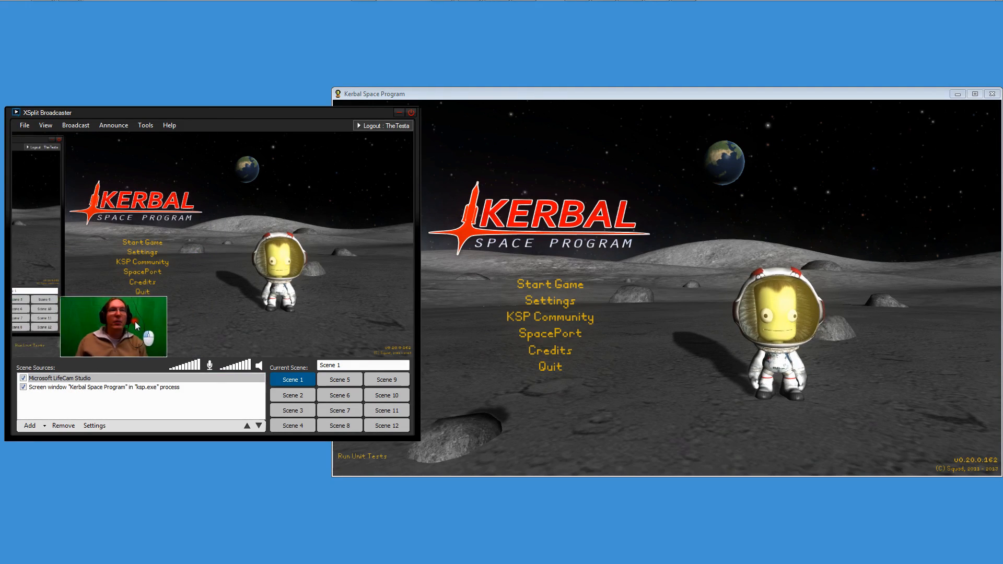
Enable Color Key on the LifeCam source to remove its green background.
{"action": "left_click", "coordinate": [93, 425]}
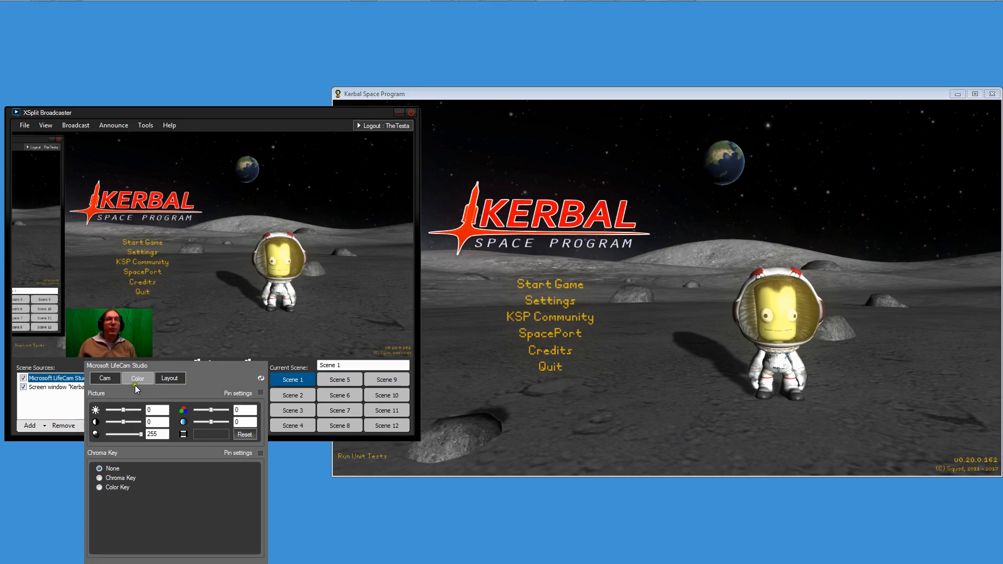
{"action": "left_click", "coordinate": [100, 487]}
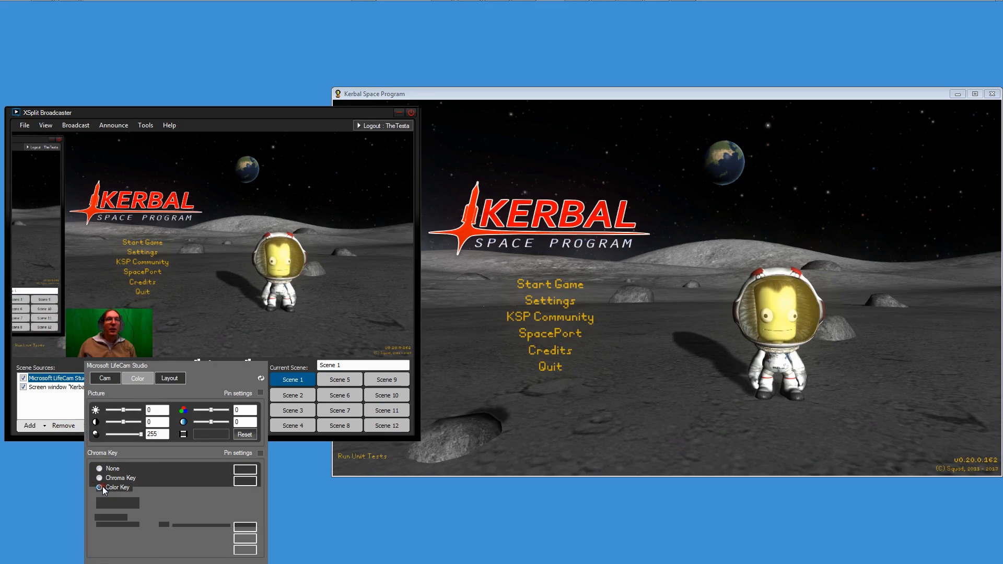
{"action": "left_click", "coordinate": [100, 488]}
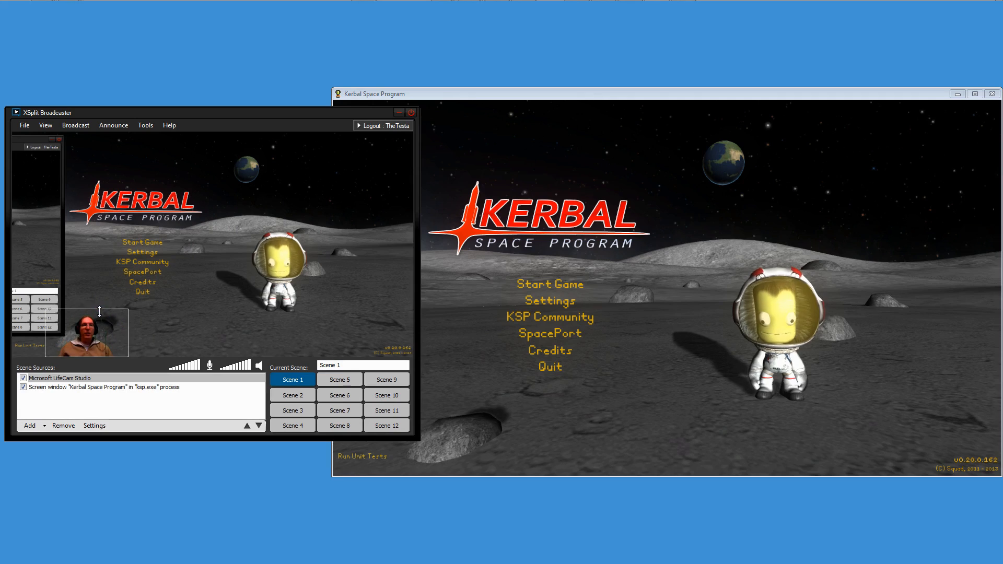
{"action": "left_click", "coordinate": [291, 395]}
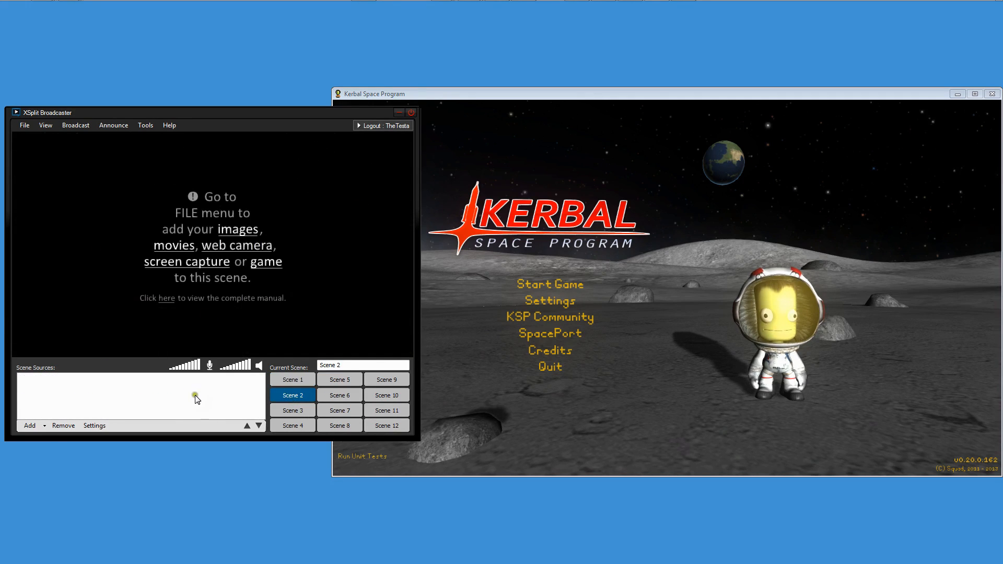
{"action": "left_click", "coordinate": [29, 425]}
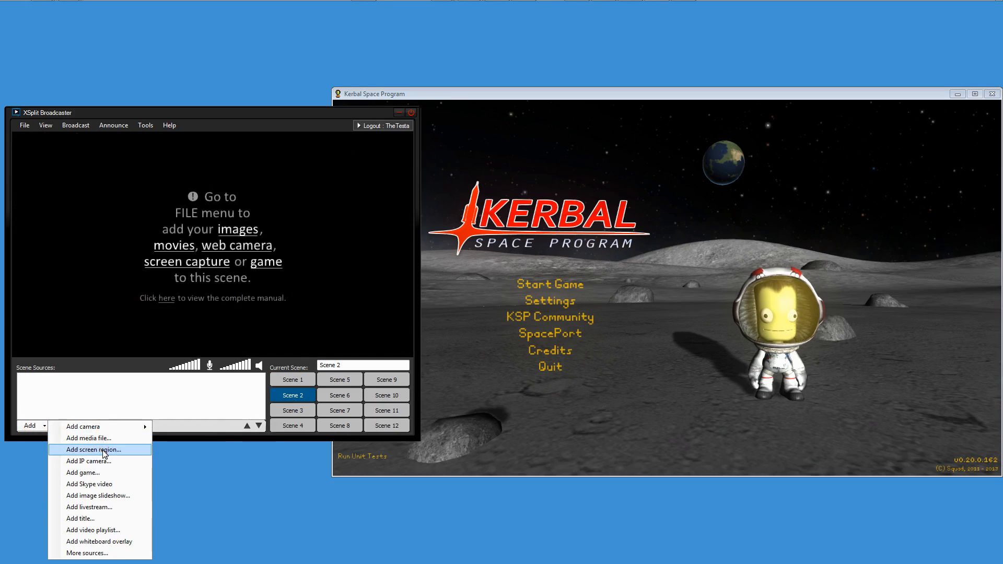
{"action": "left_click", "coordinate": [95, 450]}
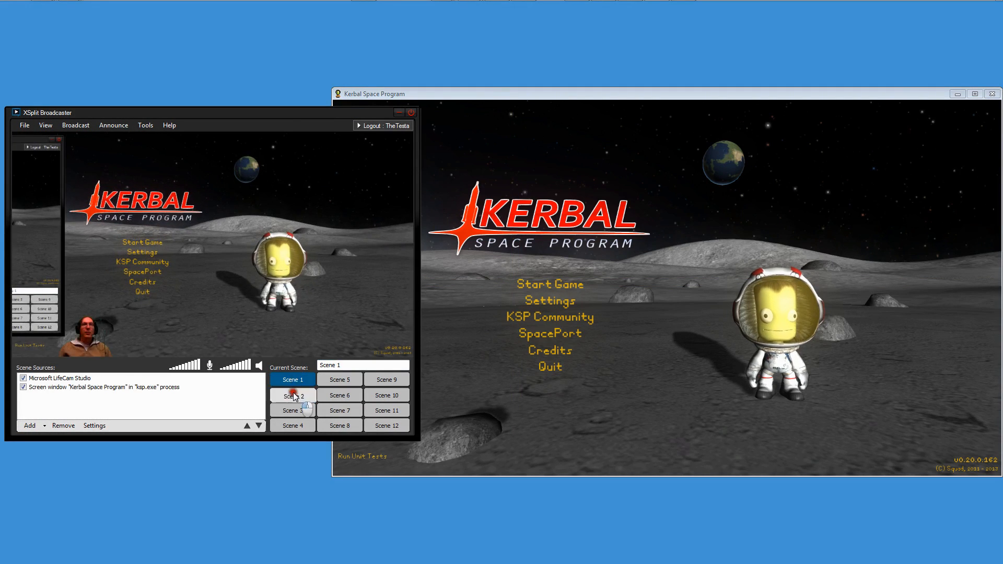